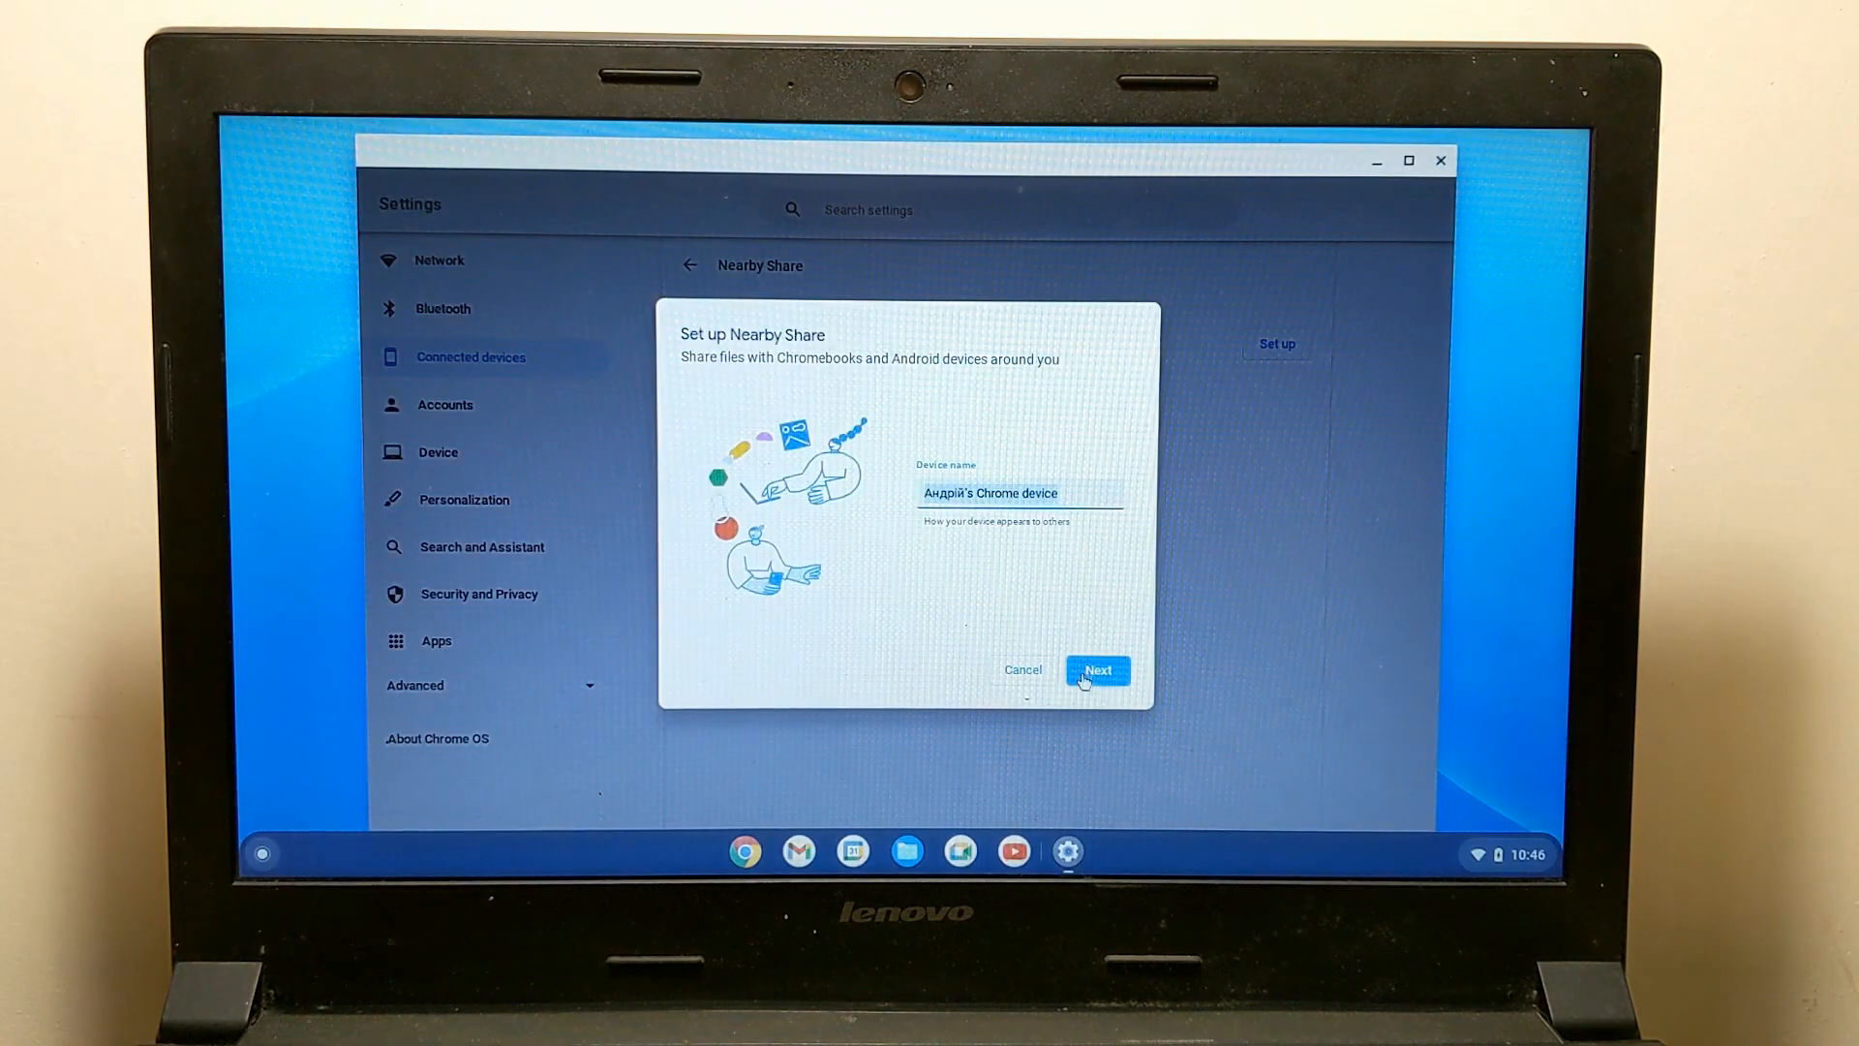
- Keep the suggested device name and confirm device visibility in Nearby Share setup
left_click(1098, 668)
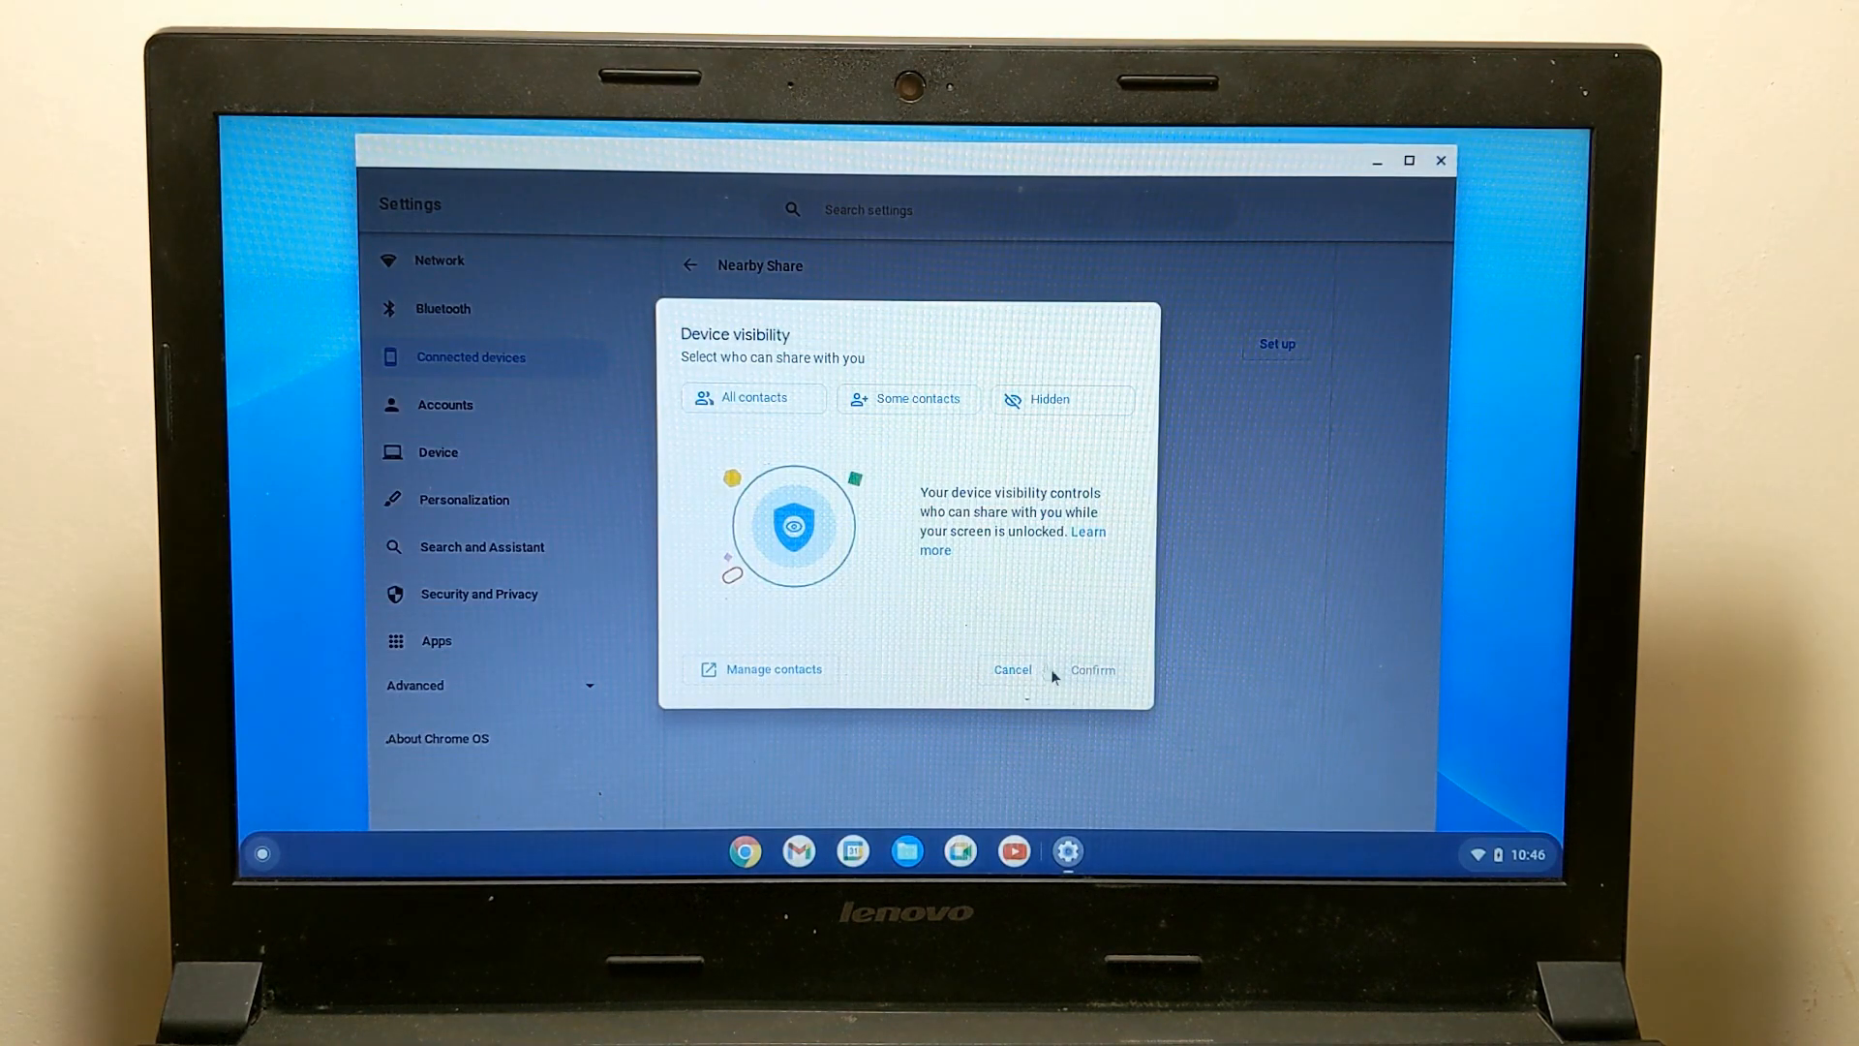
left_click(1011, 668)
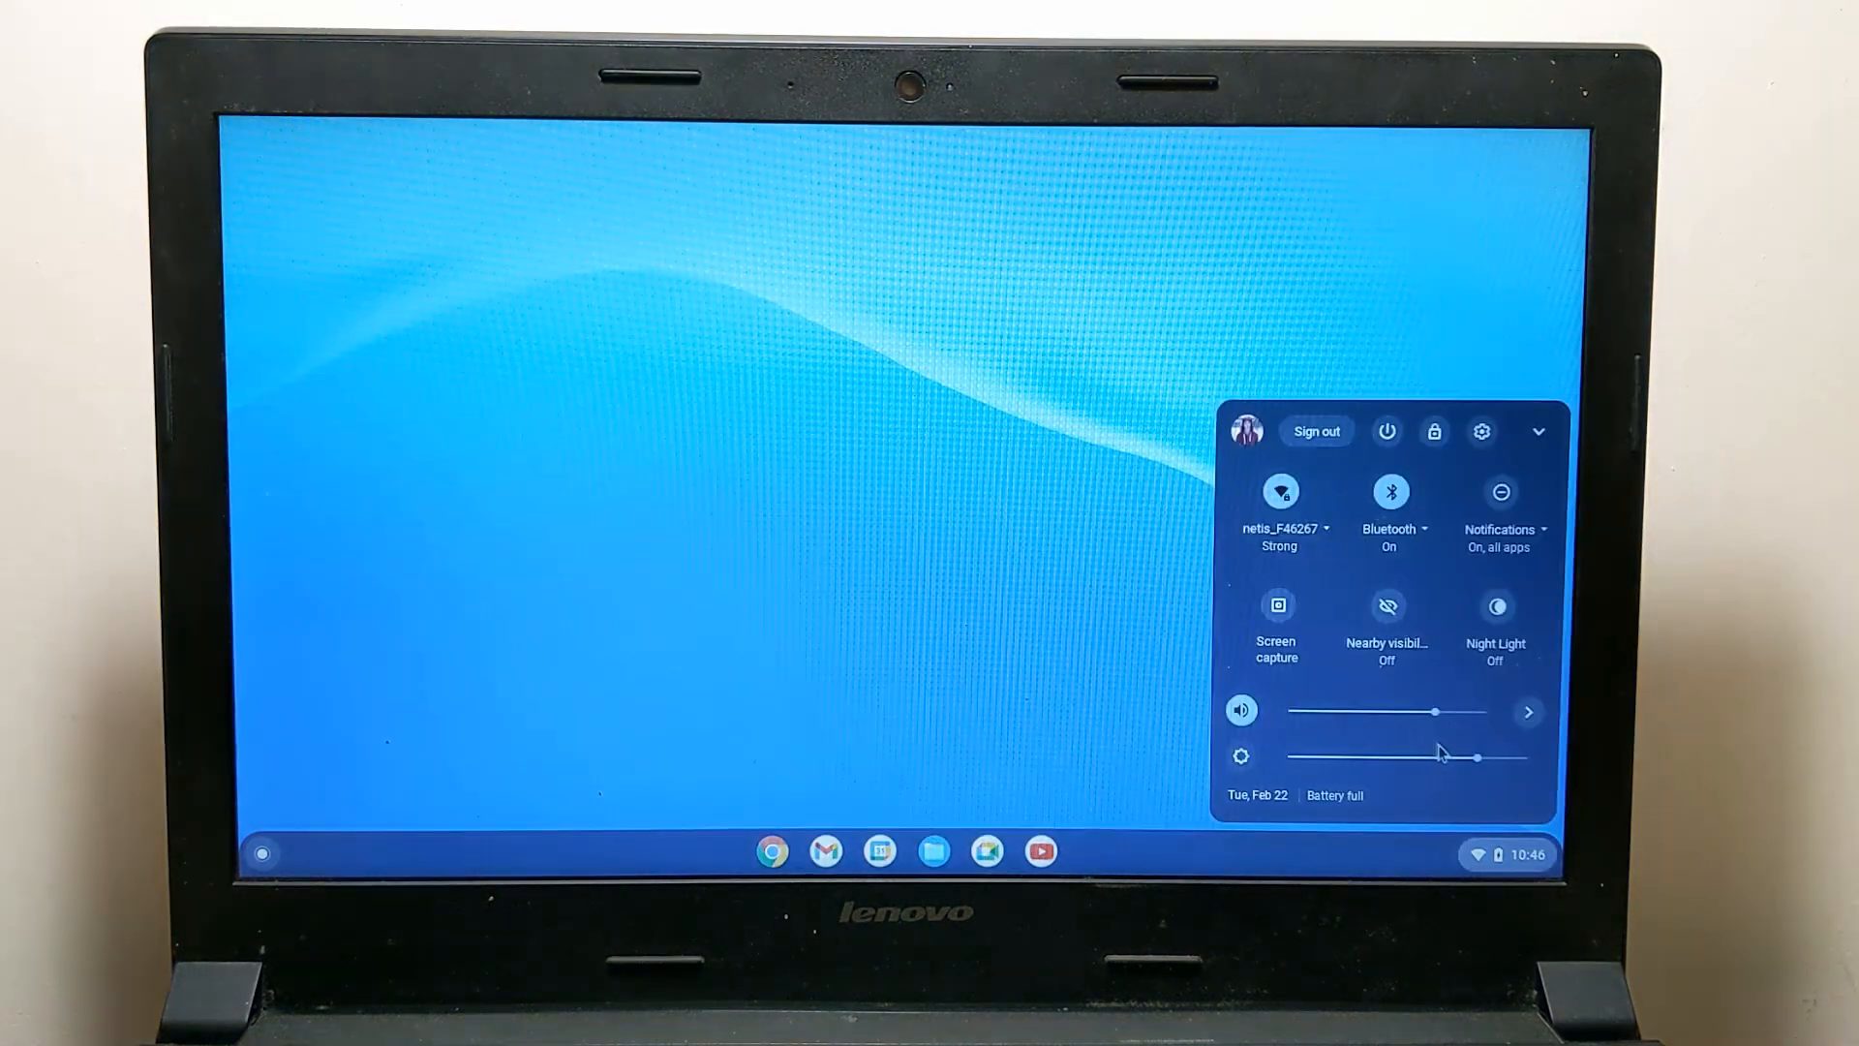
- Drag the brightness slider to maximum screen brightness
left_click_drag(1475, 755, 1440, 756)
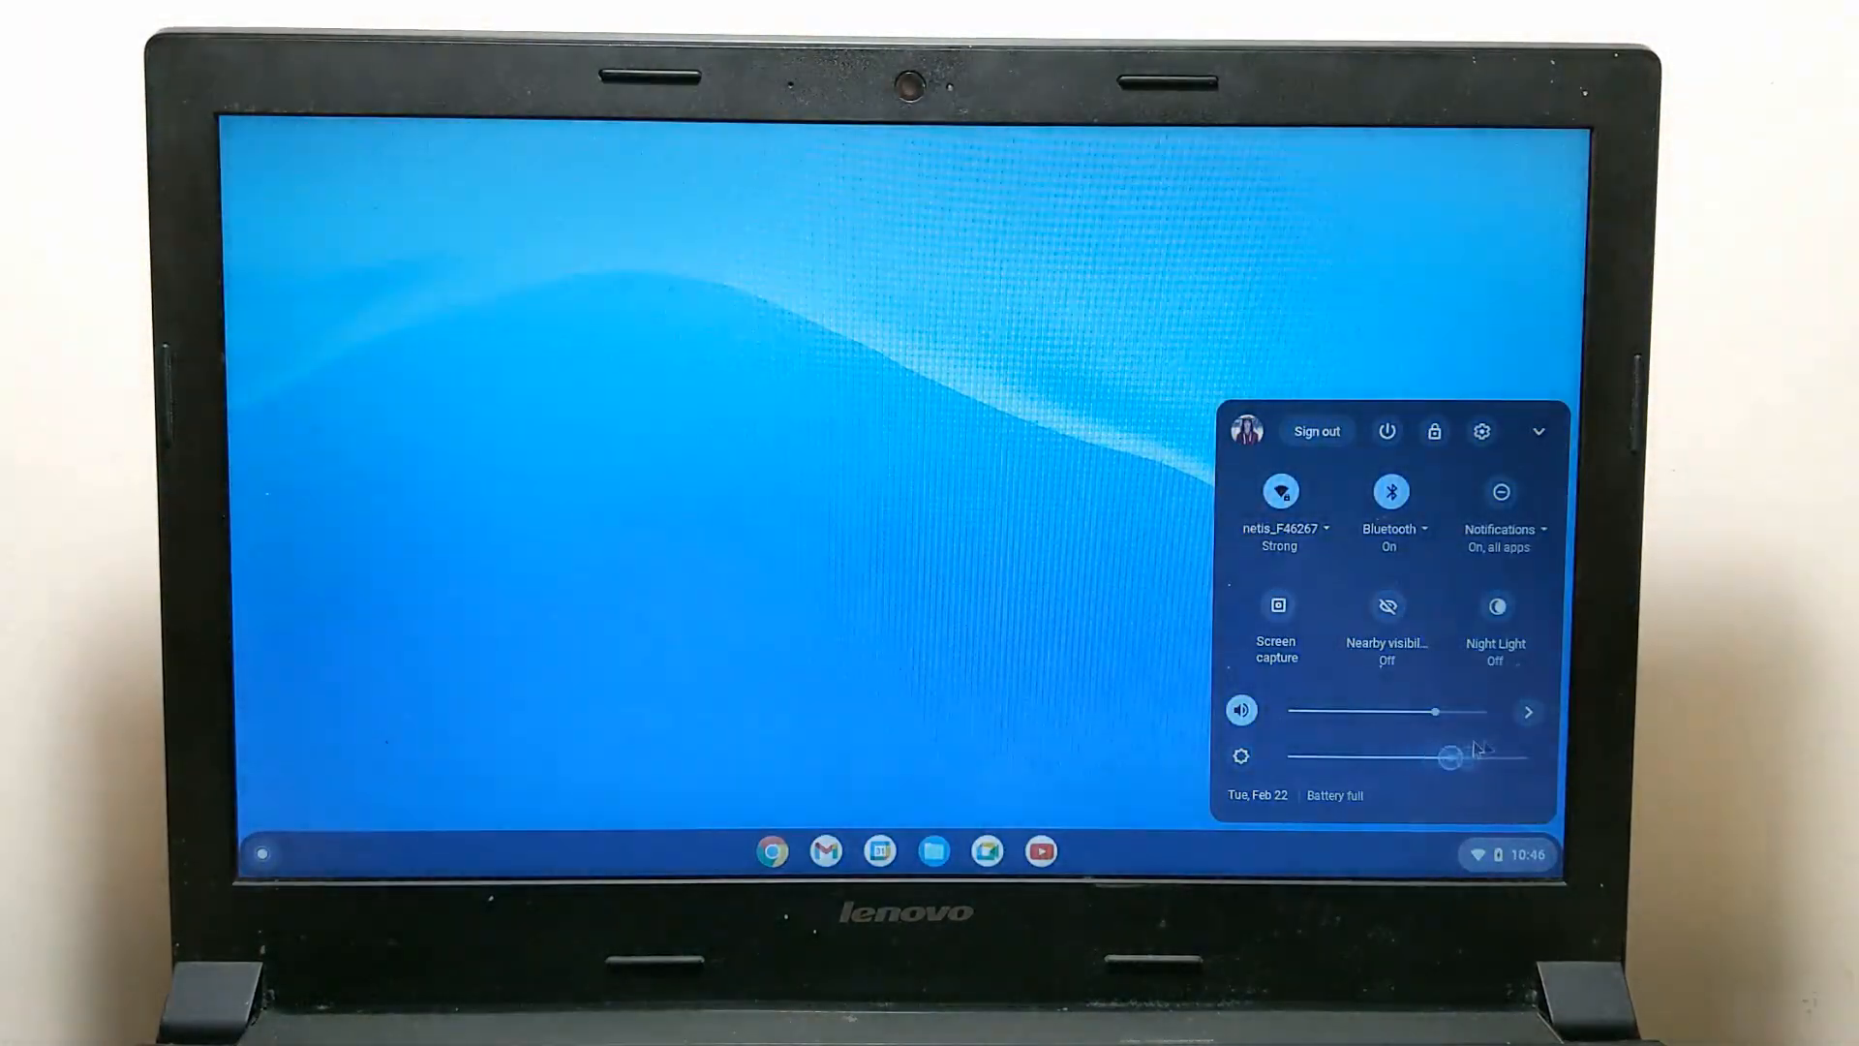
left_click_drag(1446, 757, 1524, 757)
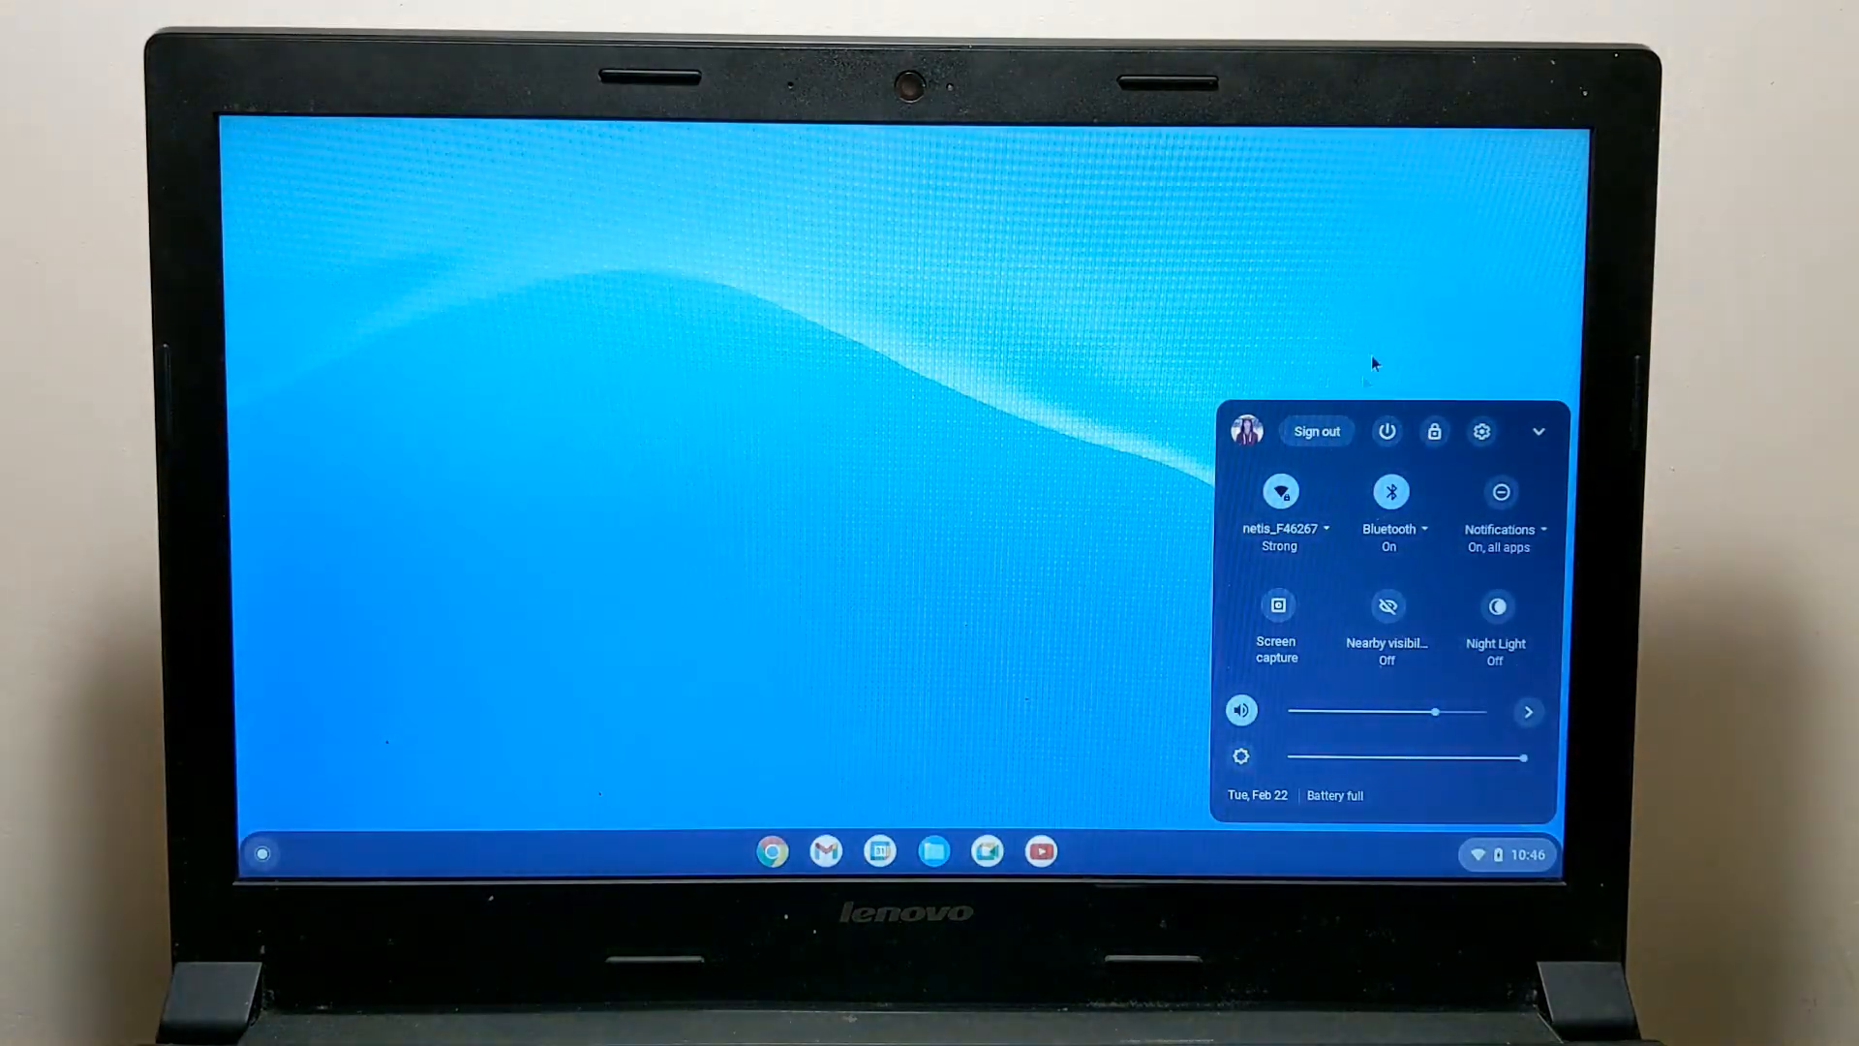